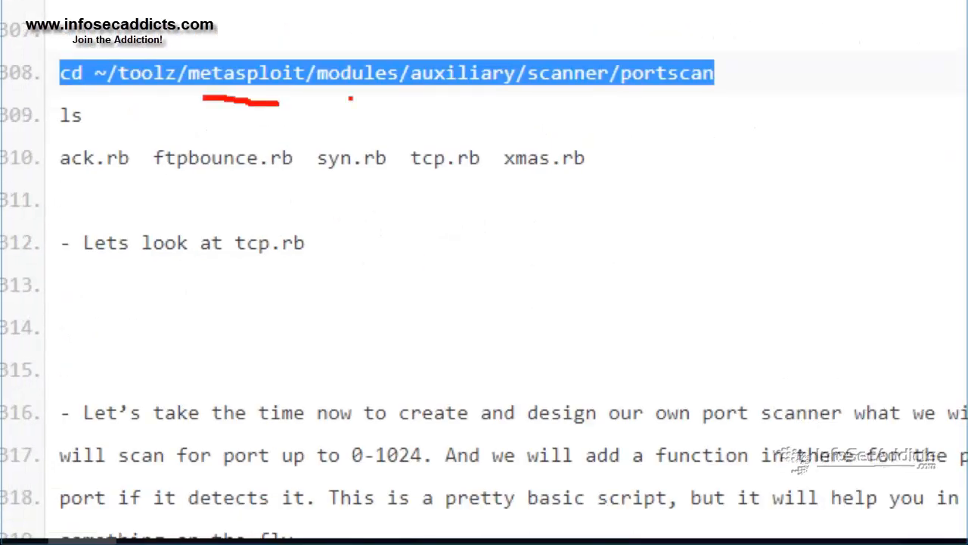
- Select text in the notes, then exit the interactive Ruby session in PuTTY
left_click_drag(329, 99, 359, 132)
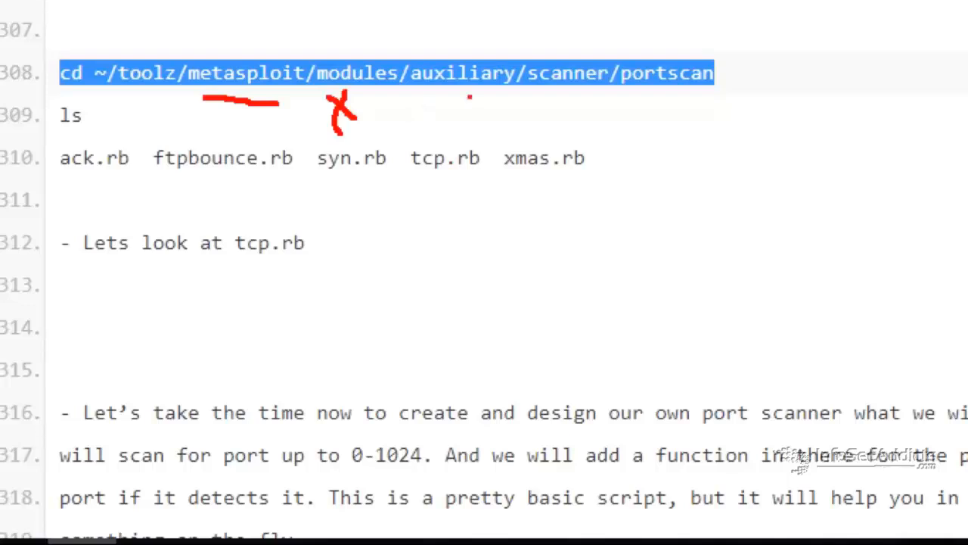
left_click_drag(423, 93, 477, 94)
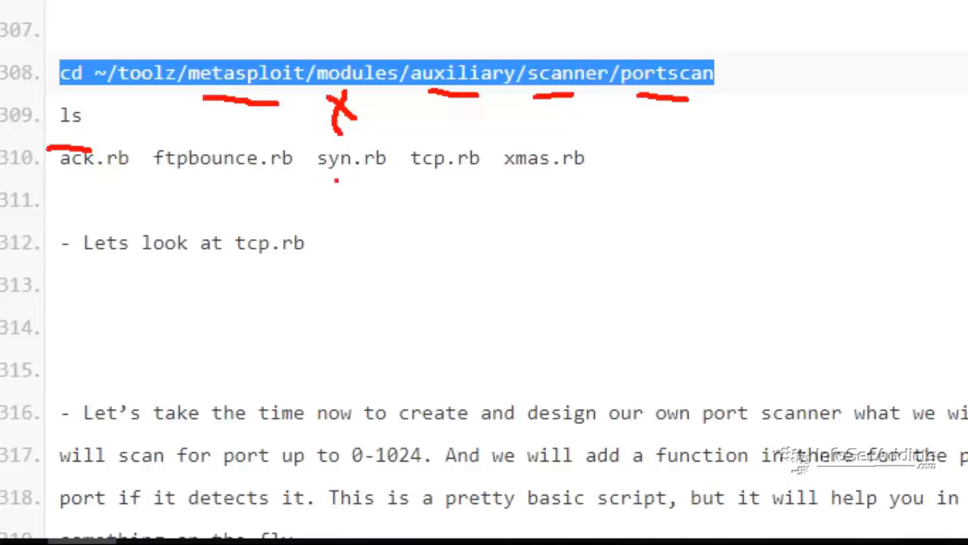
left_click_drag(348, 174, 378, 176)
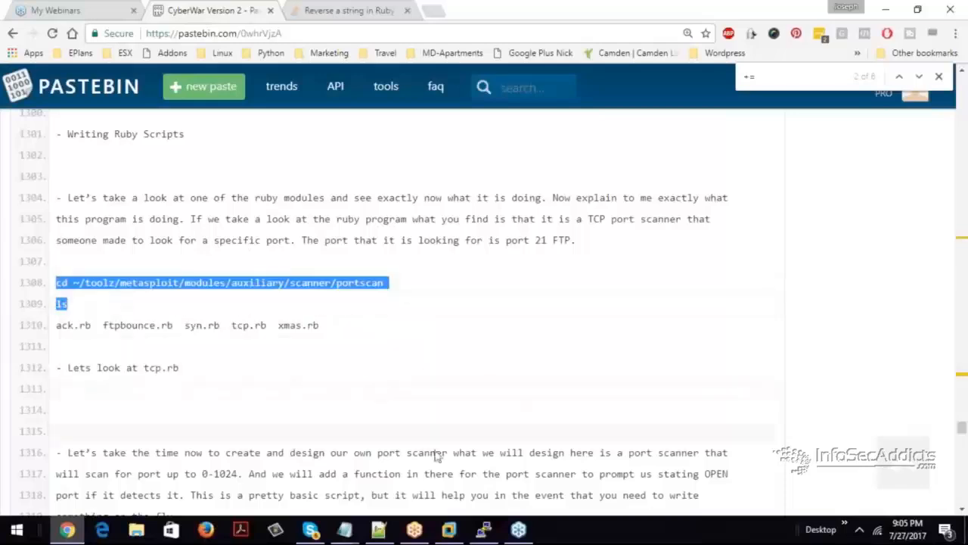
left_click(483, 528)
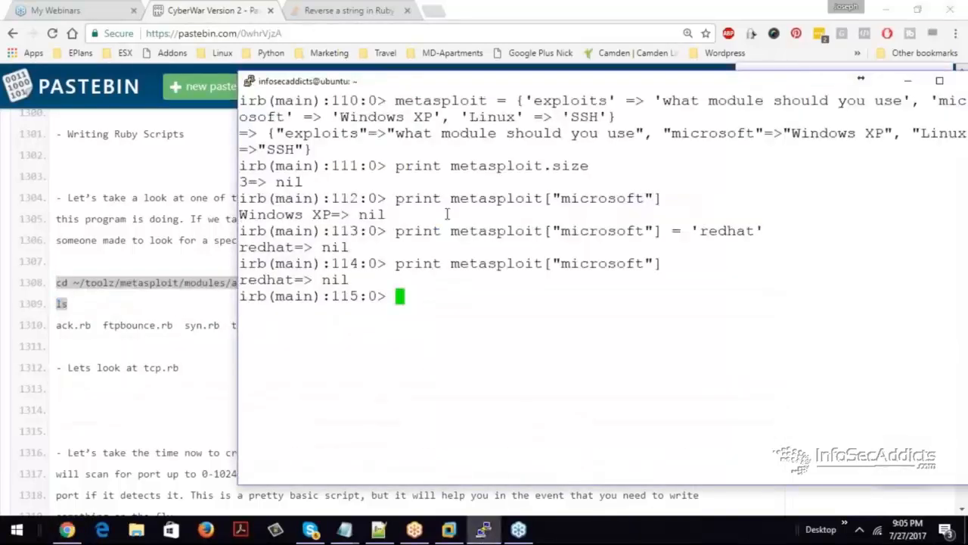
type("exit(")
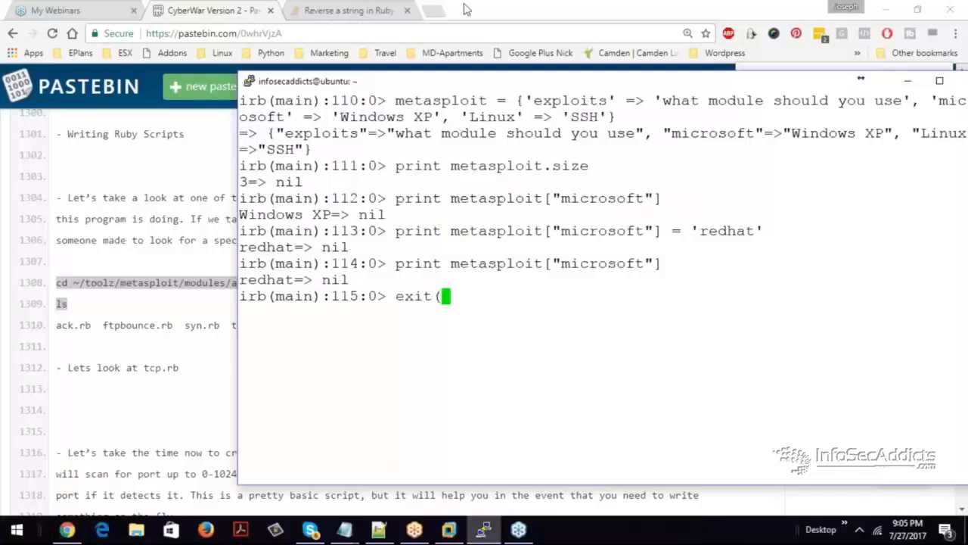
key("Return")
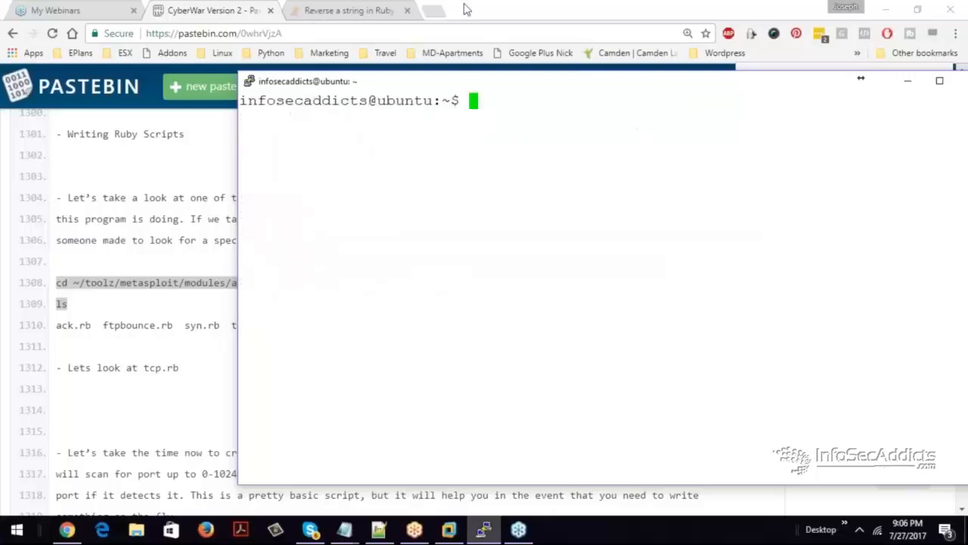
- Enter the Metasploit portscan folder, list its five scanner scripts, and return to the notes
key("Return")
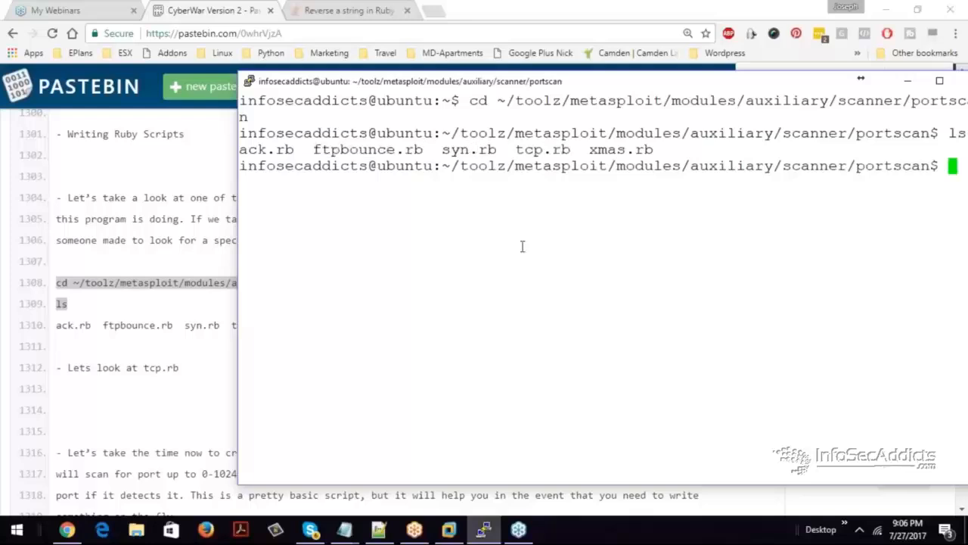
type("ca")
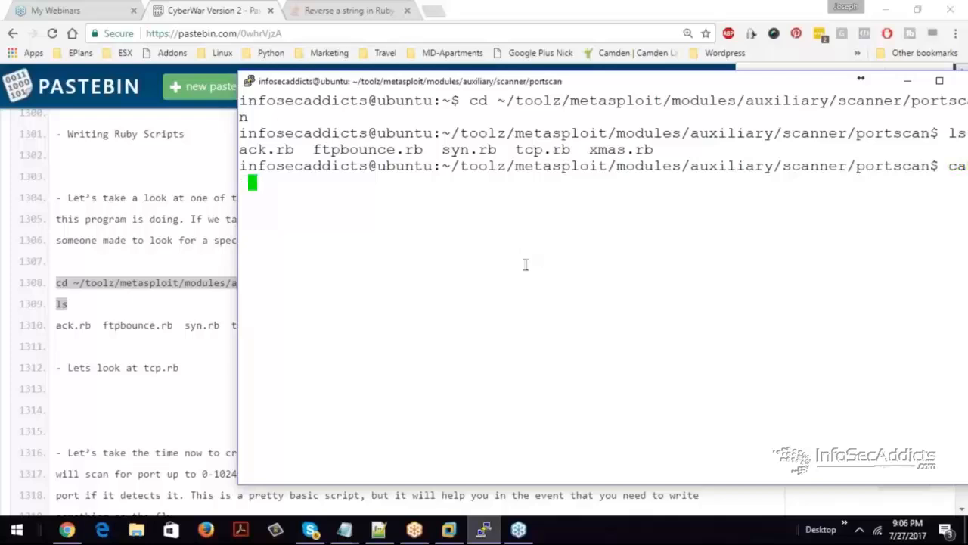
key("Return")
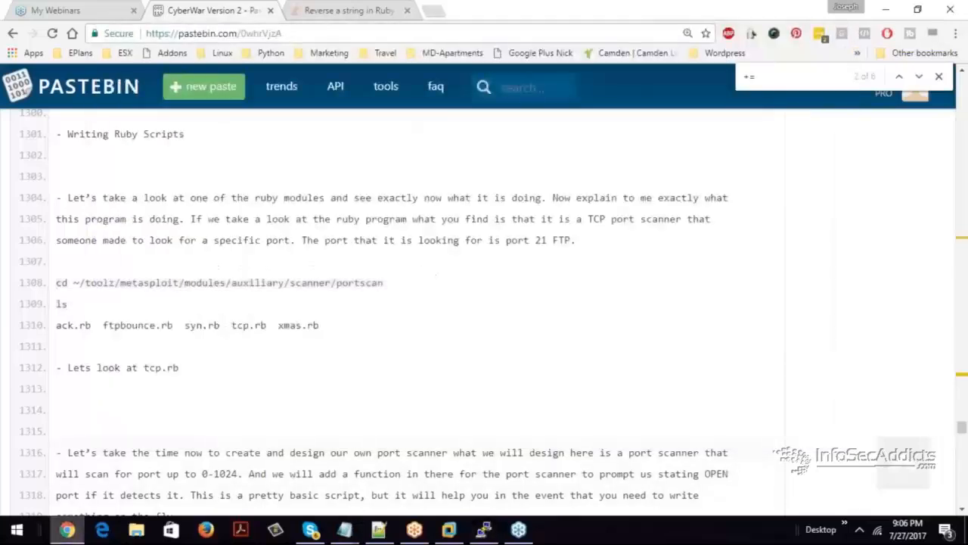
scroll("down", 3)
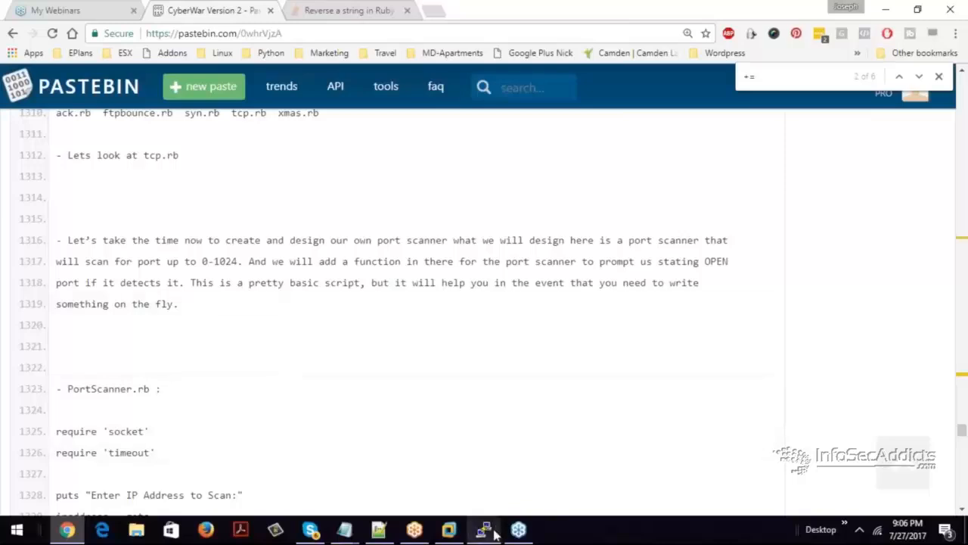
- Bring PuTTY forward and open the tcp.rb TCP port scanner module in vim
left_click(484, 529)
type("clear")
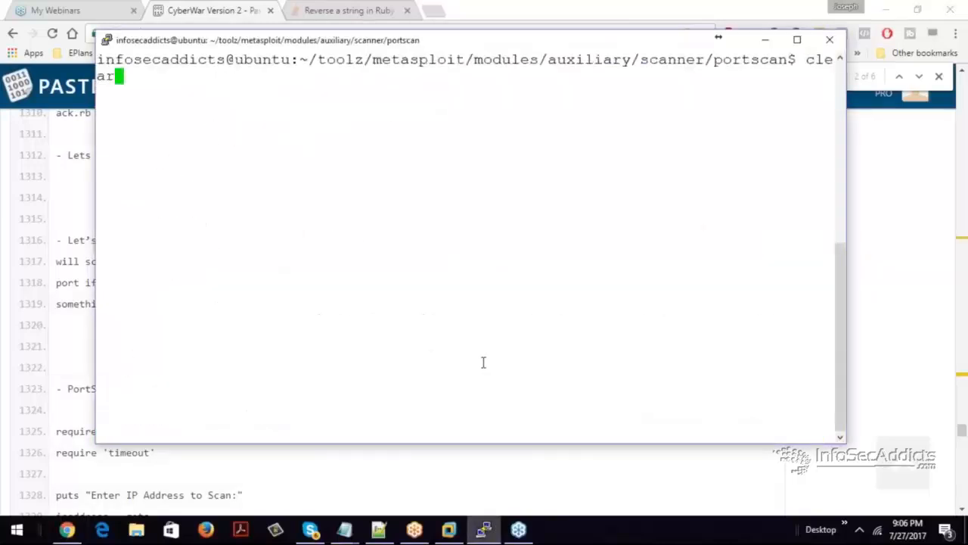
type("cat tcp.rb")
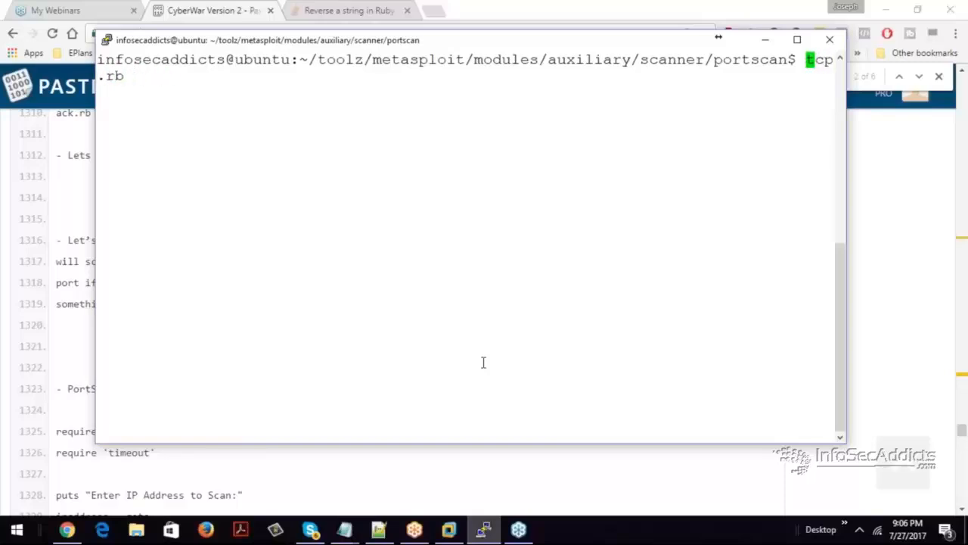
type("vi")
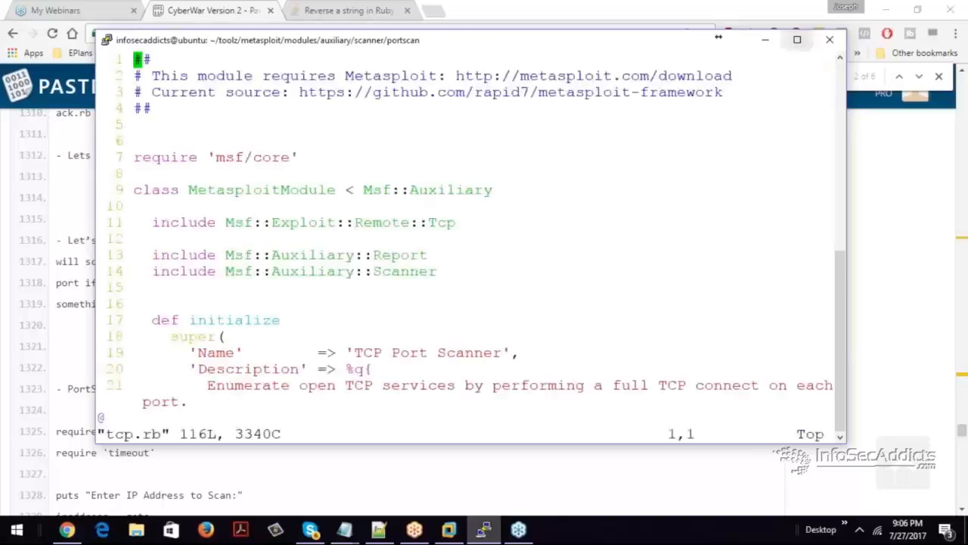
- Maximize PuTTY and highlight the msf/core require, class declaration and include lines
left_click(796, 40)
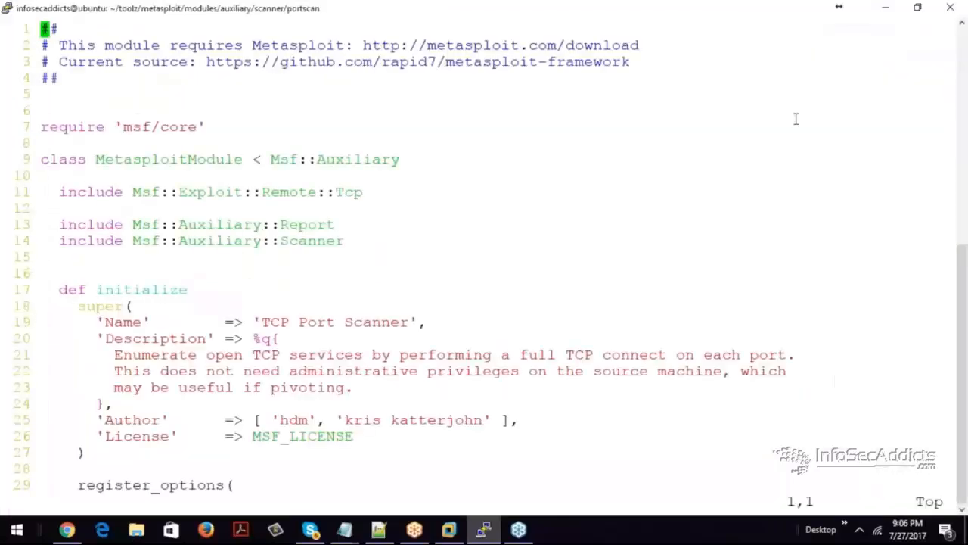
mouse_move(848, 364)
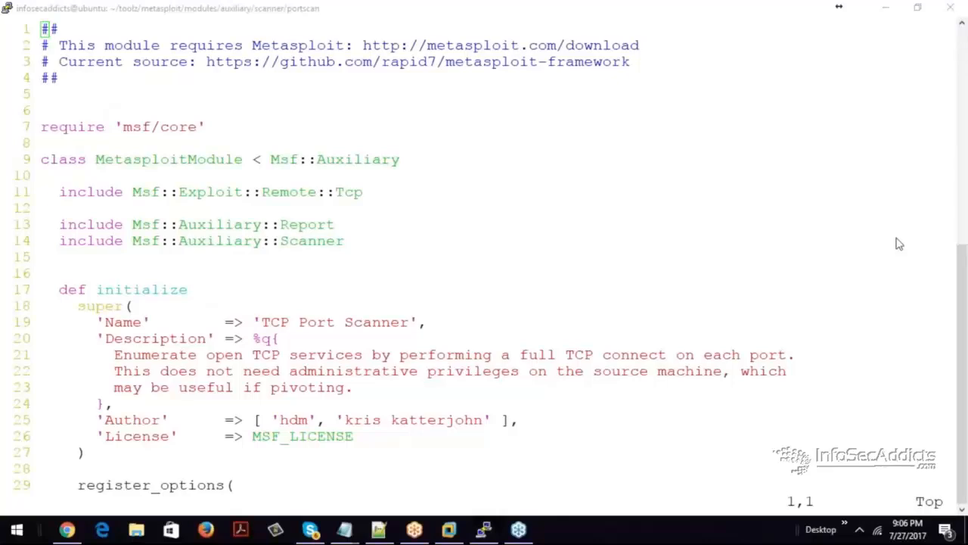
mouse_move(523, 133)
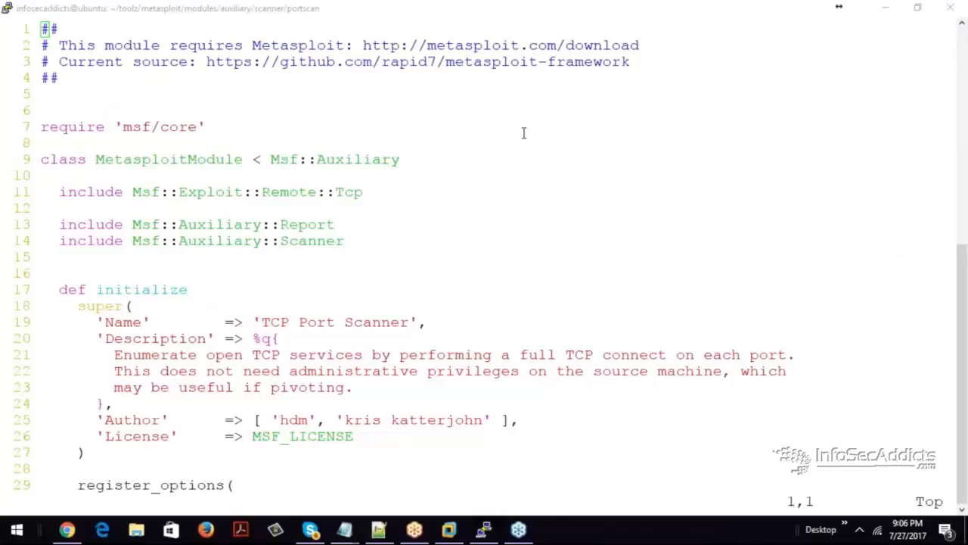
mouse_move(211, 25)
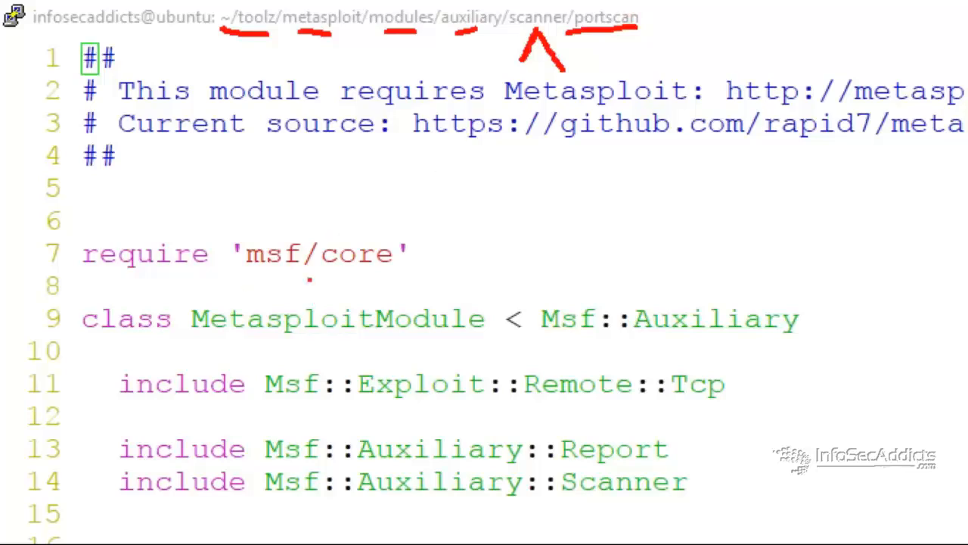
left_click_drag(227, 277, 401, 290)
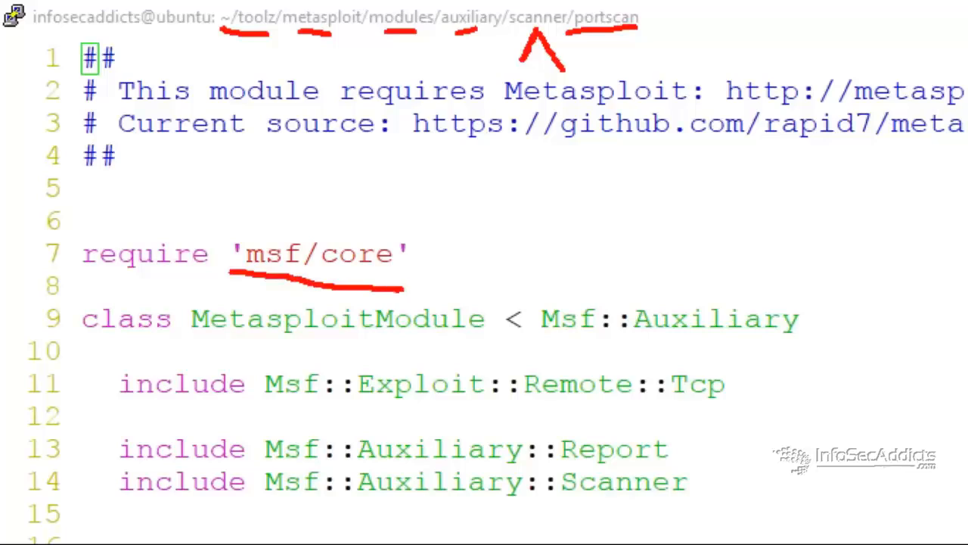
left_click_drag(76, 351, 136, 351)
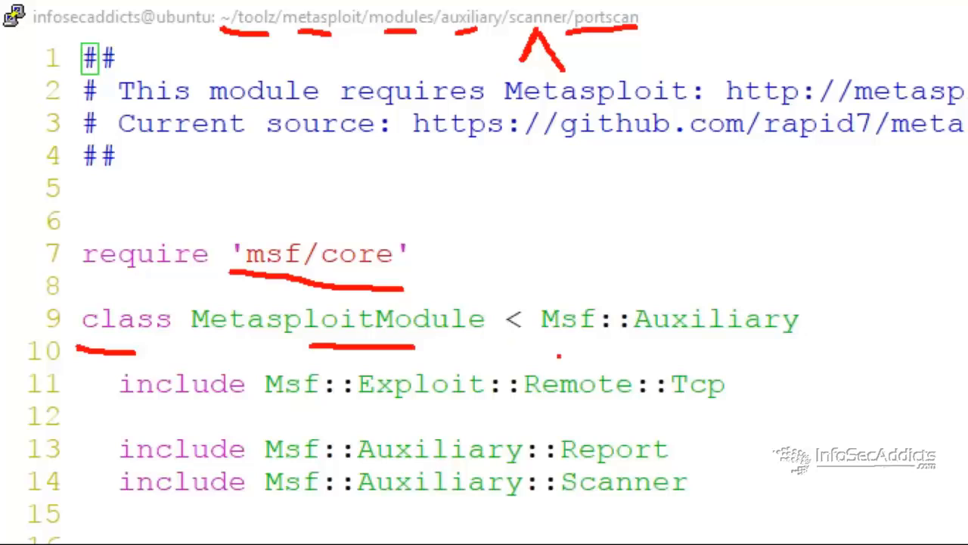
left_click_drag(553, 342, 730, 342)
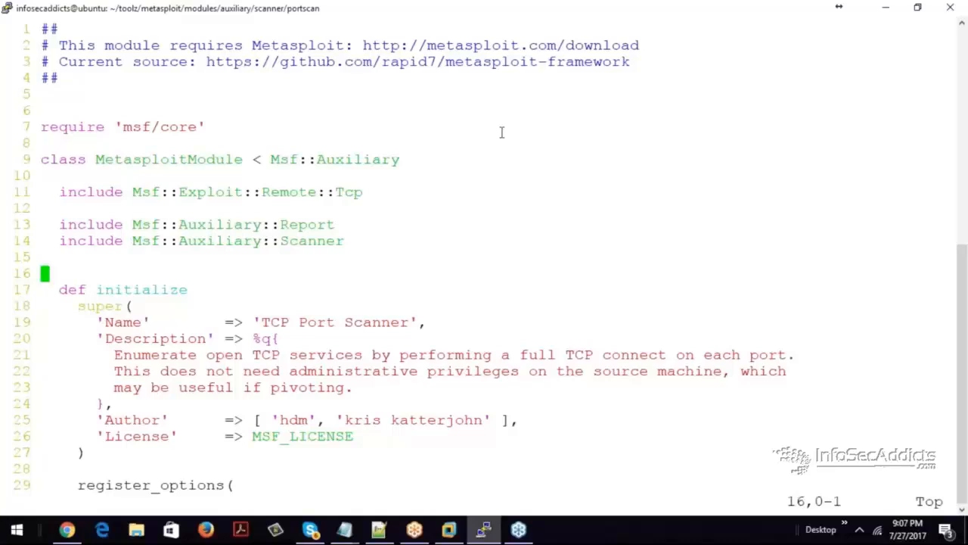
- Scroll down to line 43 and highlight the def initialize declaration
scroll("down", 3)
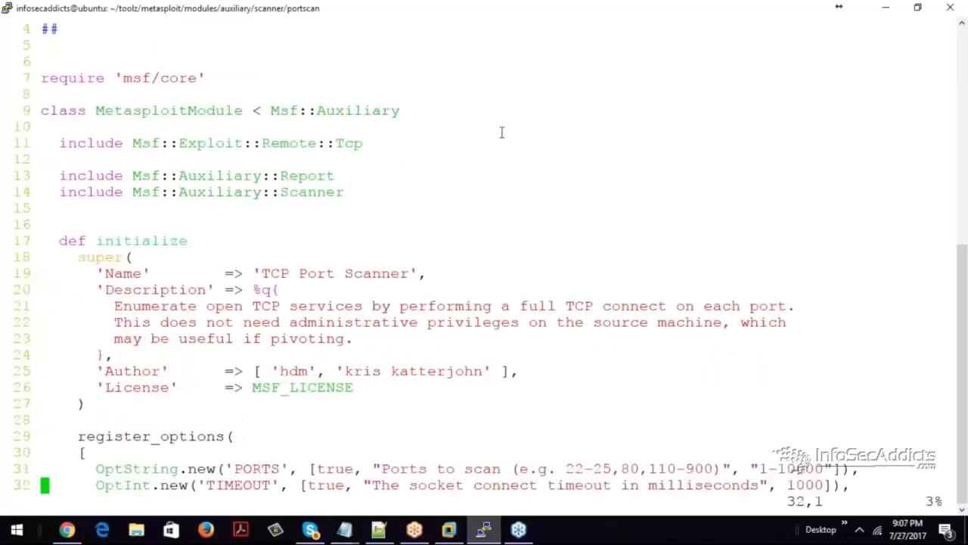
scroll("down", 3)
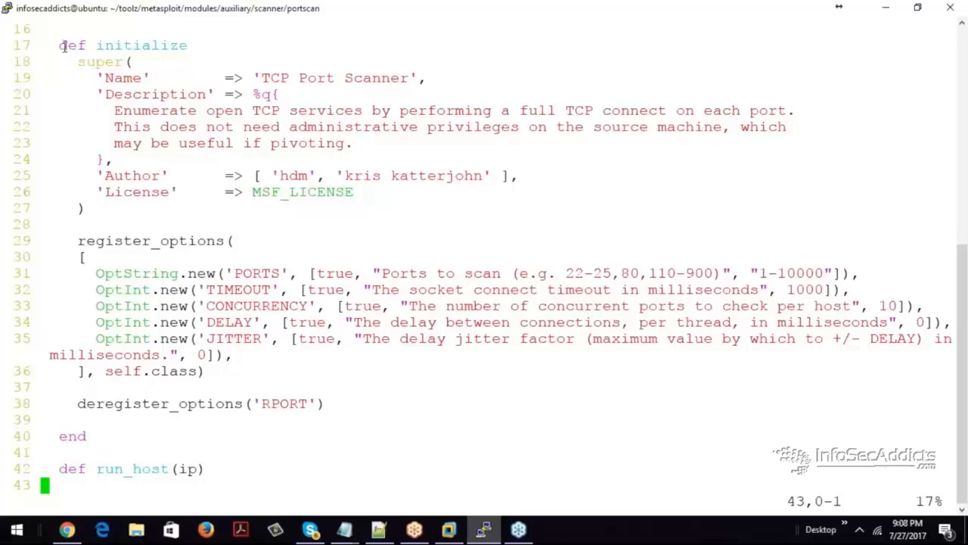
double_click(122, 45)
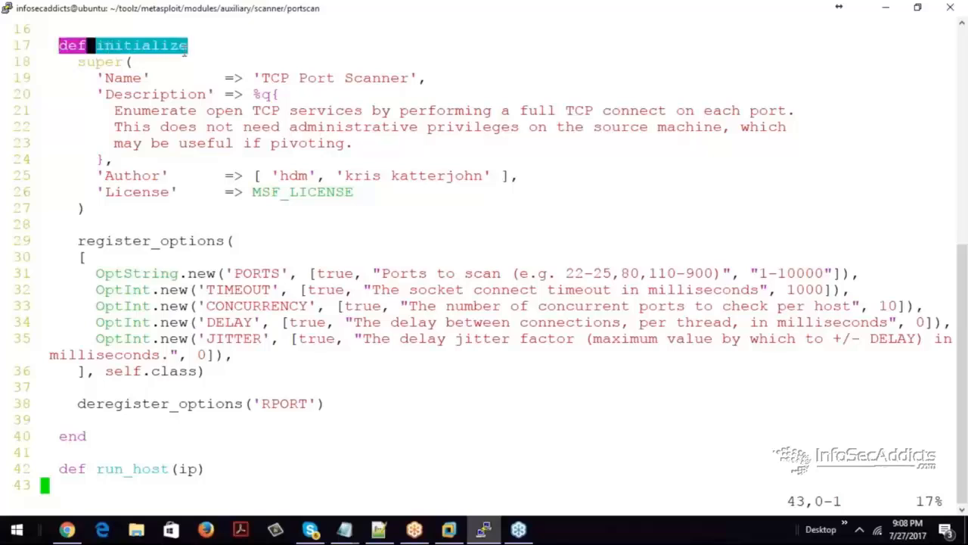